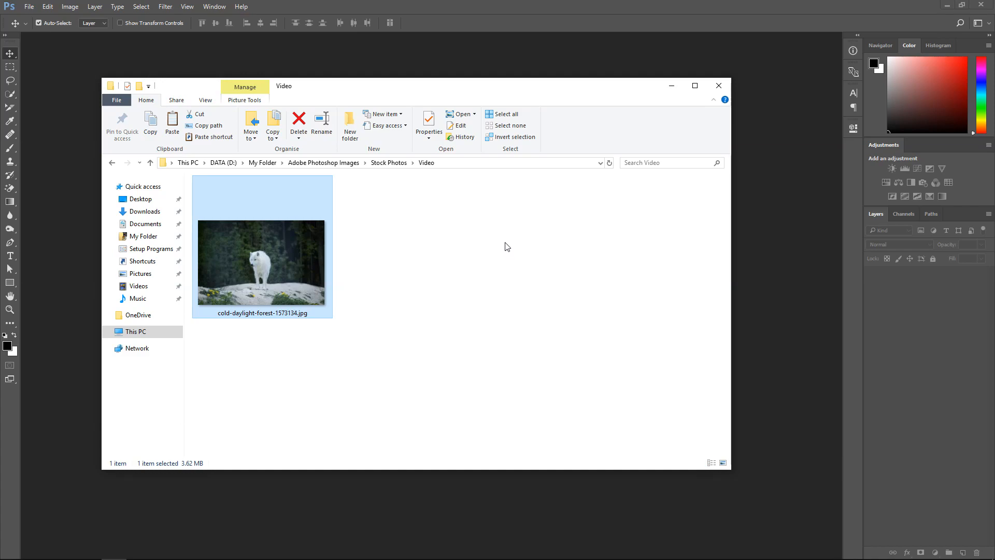
pyautogui.moveTo(261, 233)
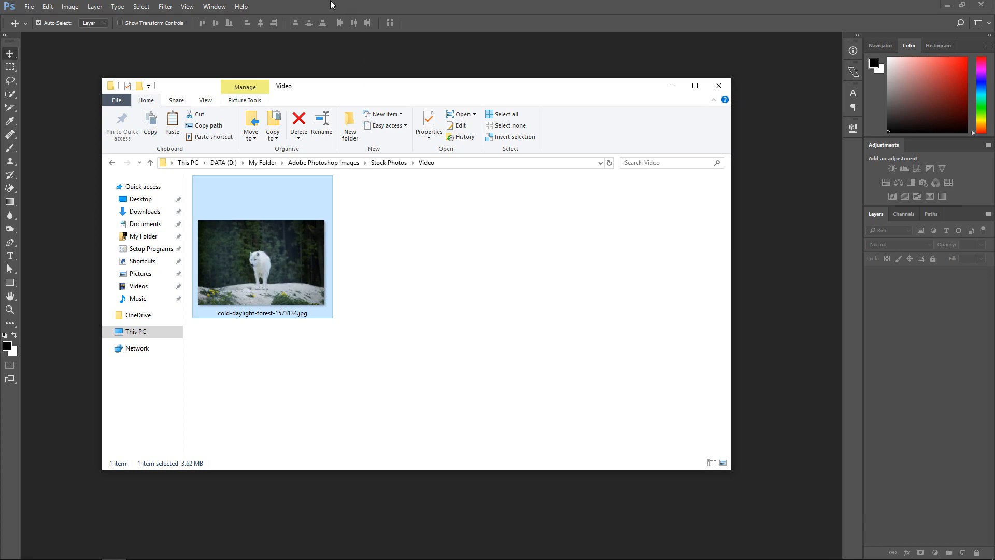
pyautogui.moveTo(485, 14)
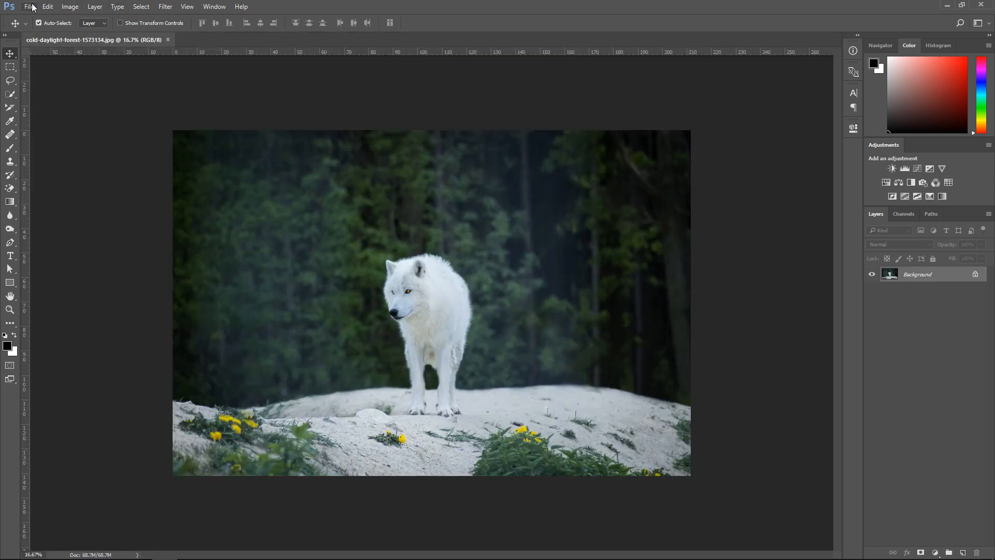
# Unlock the wolf Background into Layer 0 and duplicate it three times, hiding the top two copies.
pyautogui.click(29, 7)
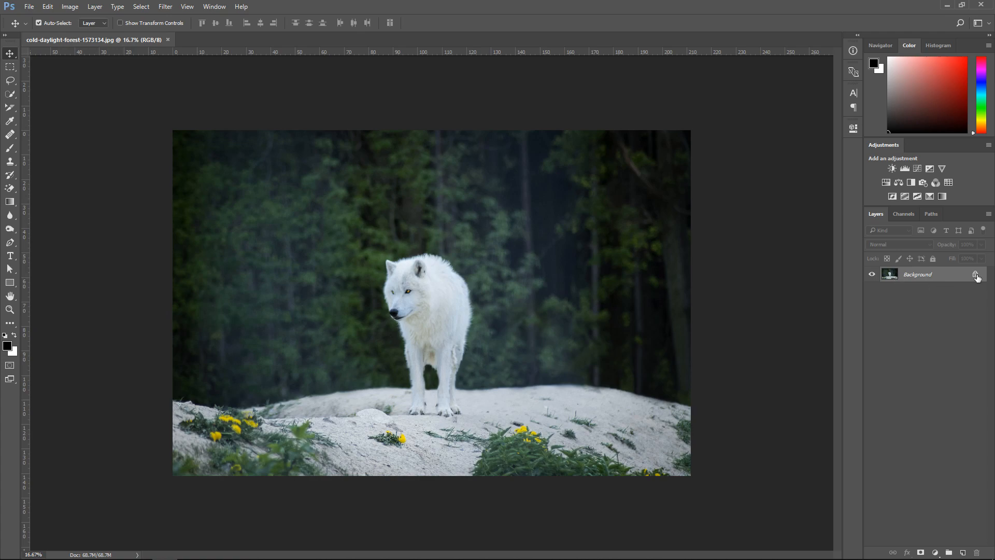
pyautogui.click(978, 276)
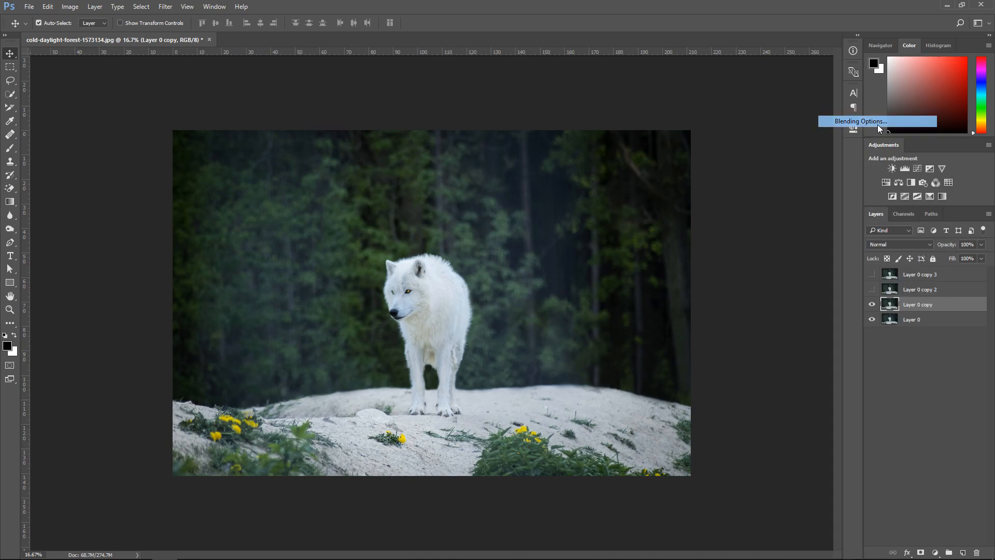
# Limit Layer 0 copy's blending to the red channel, nudge it for a red-cyan split, and reveal copy 2.
pyautogui.click(858, 121)
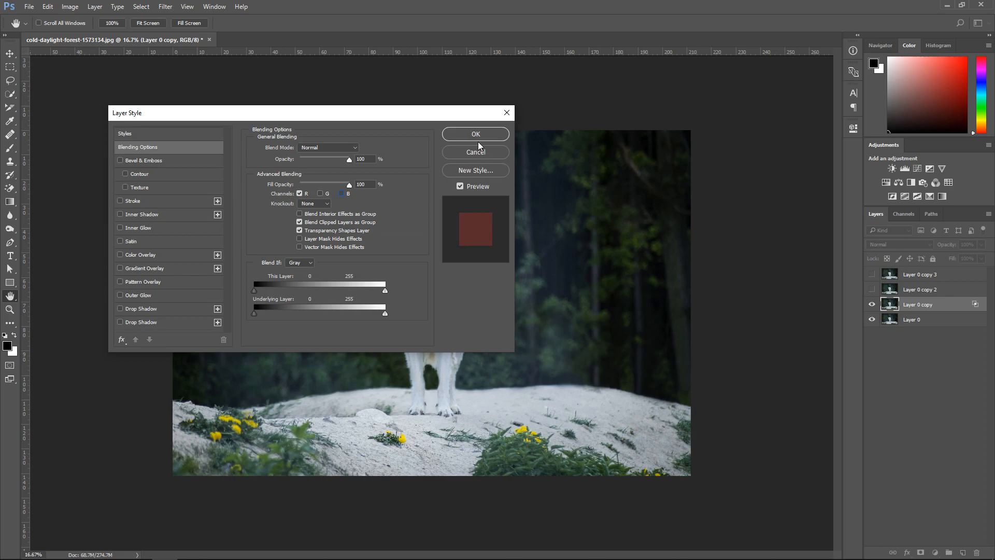
pyautogui.click(475, 133)
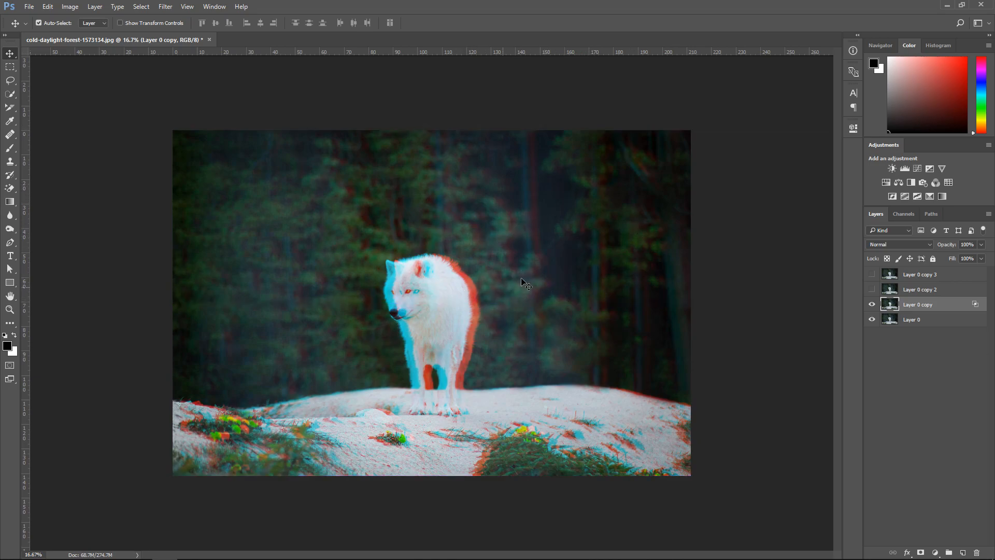
pyautogui.click(872, 289)
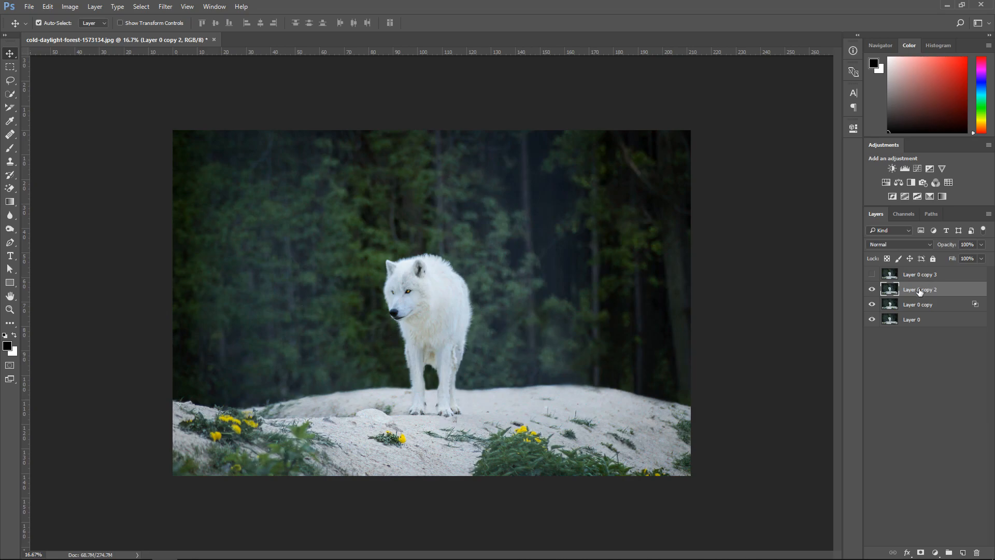
# Limit Layer 0 copy 2's blending to green only by unchecking R and B, then offset it.
pyautogui.rightClick(919, 289)
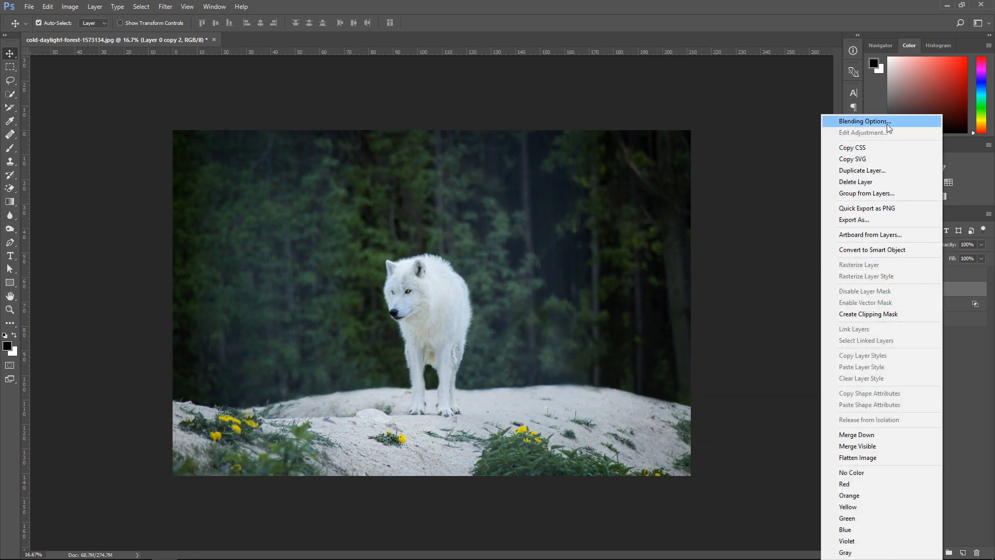
pyautogui.click(865, 121)
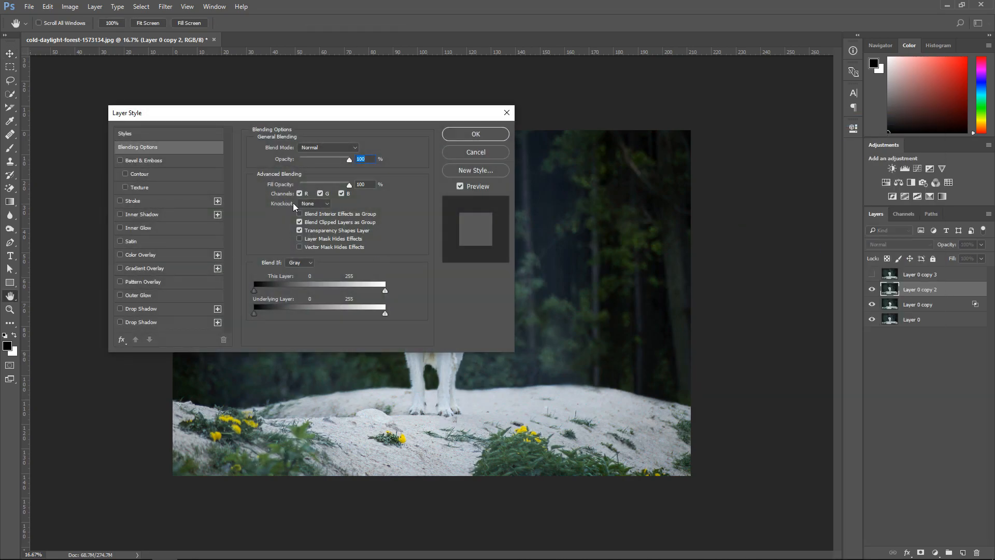
pyautogui.click(298, 192)
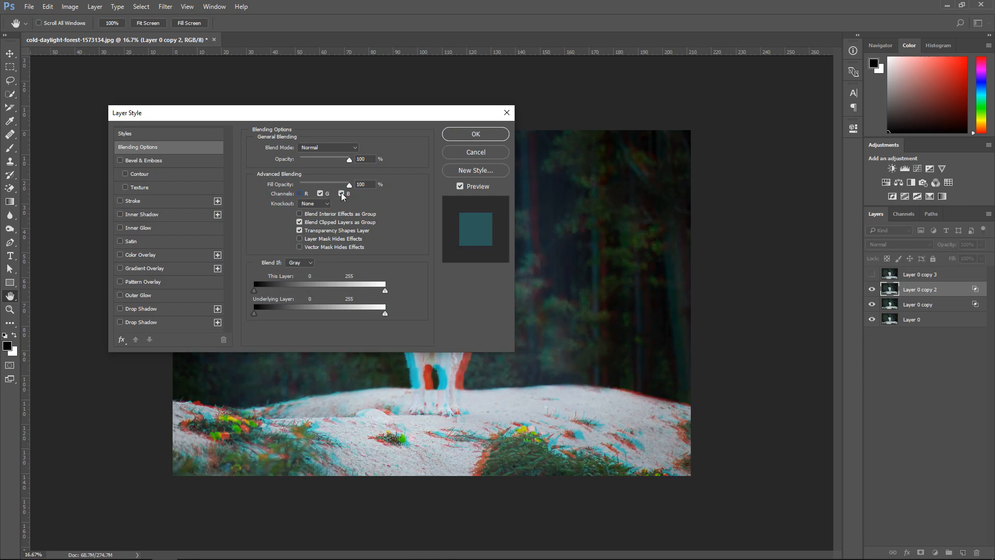
pyautogui.click(475, 134)
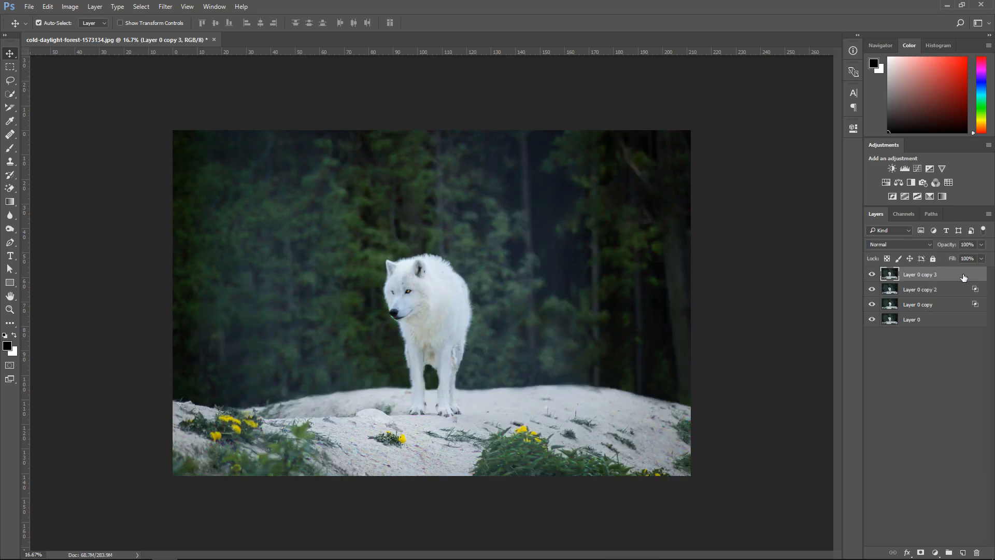
# Limit Layer 0 copy 3's blending to blue only, offset it, and add Group 1 above.
pyautogui.doubleClick(918, 273)
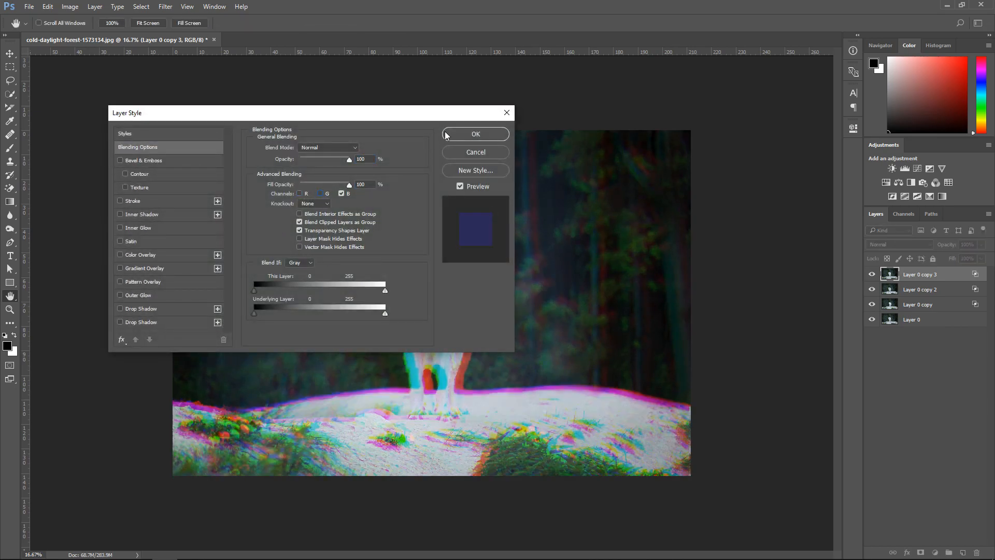
pyautogui.click(474, 134)
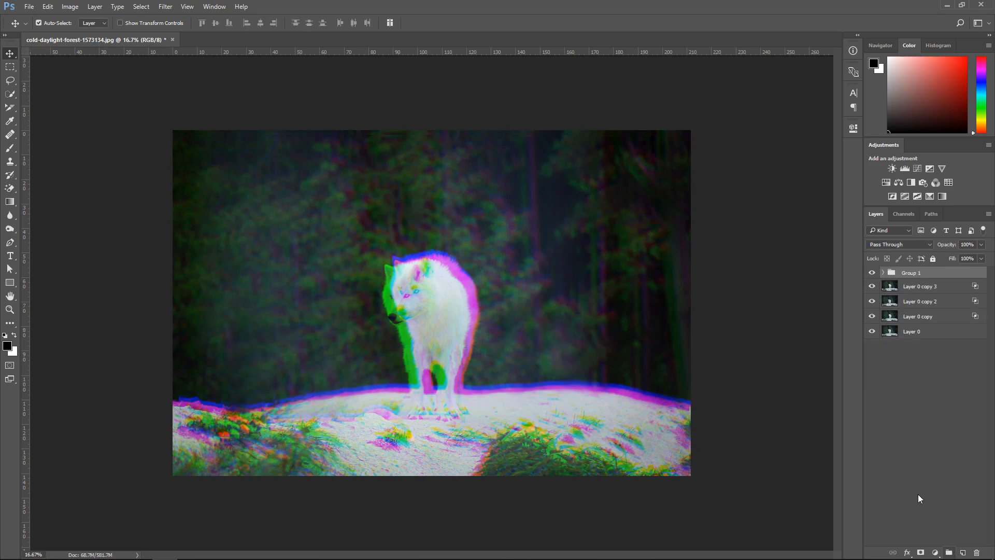
# Stamp the colour-split result into a merged top layer and gather the four originals into Group 2.
pyautogui.click(872, 286)
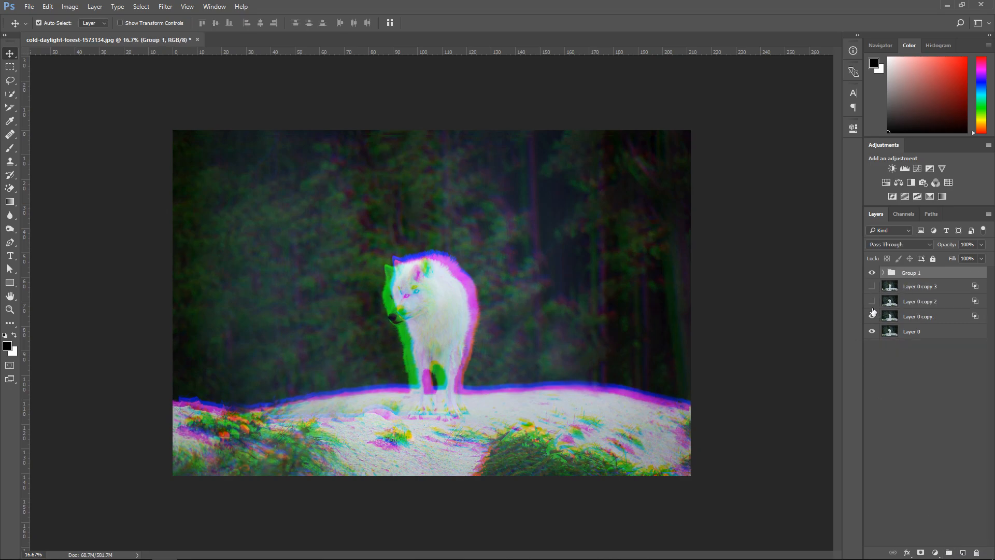
pyautogui.rightClick(912, 272)
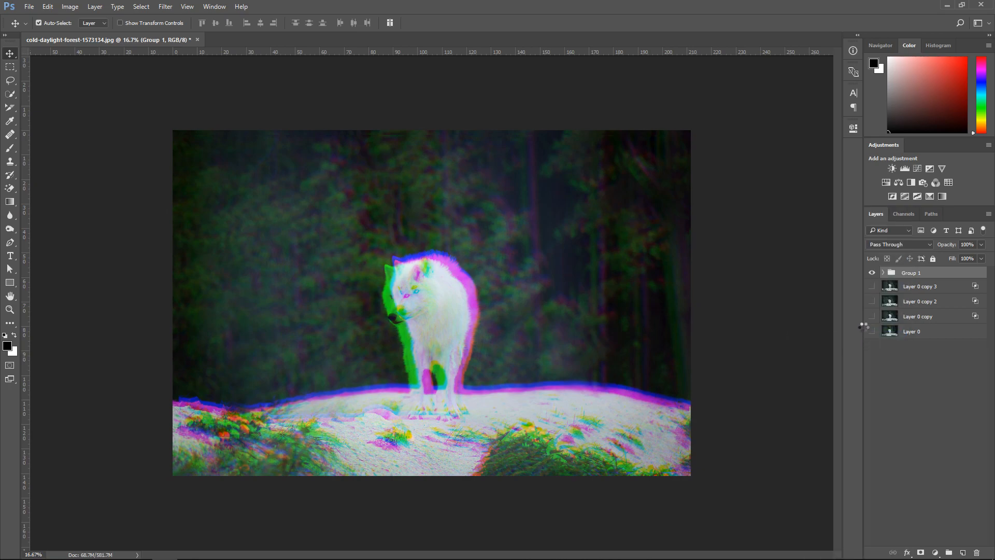
pyautogui.click(915, 273)
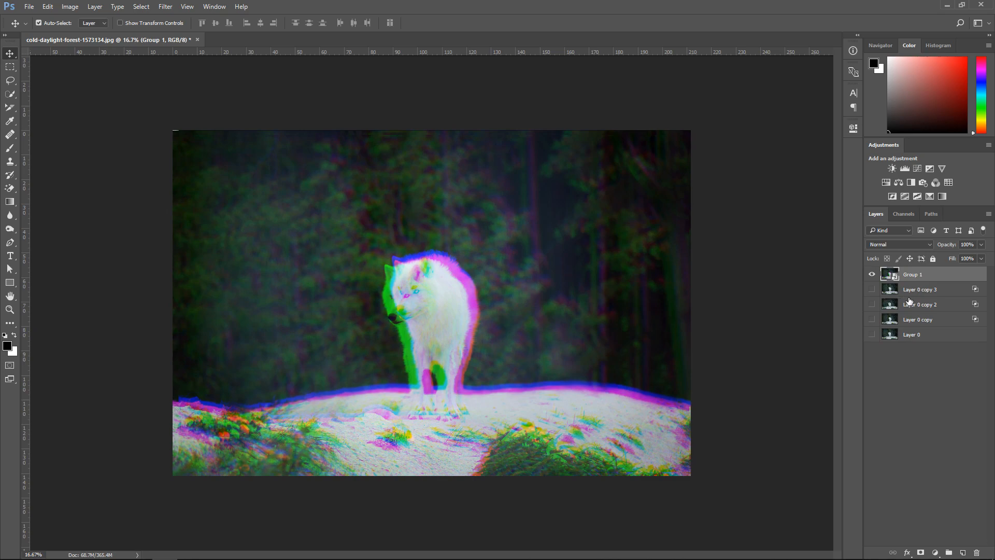
pyautogui.moveTo(931, 308)
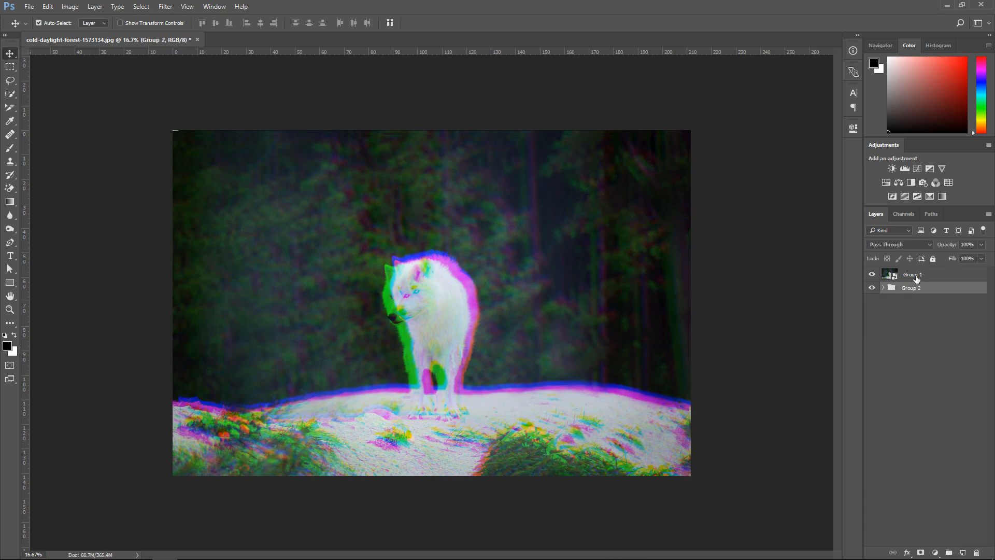
pyautogui.click(913, 274)
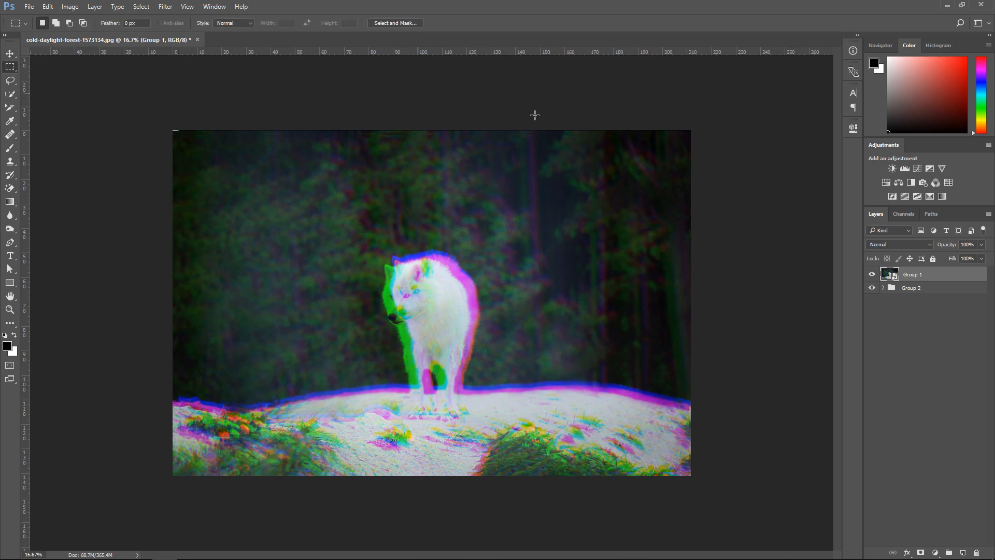
pyautogui.moveTo(737, 242)
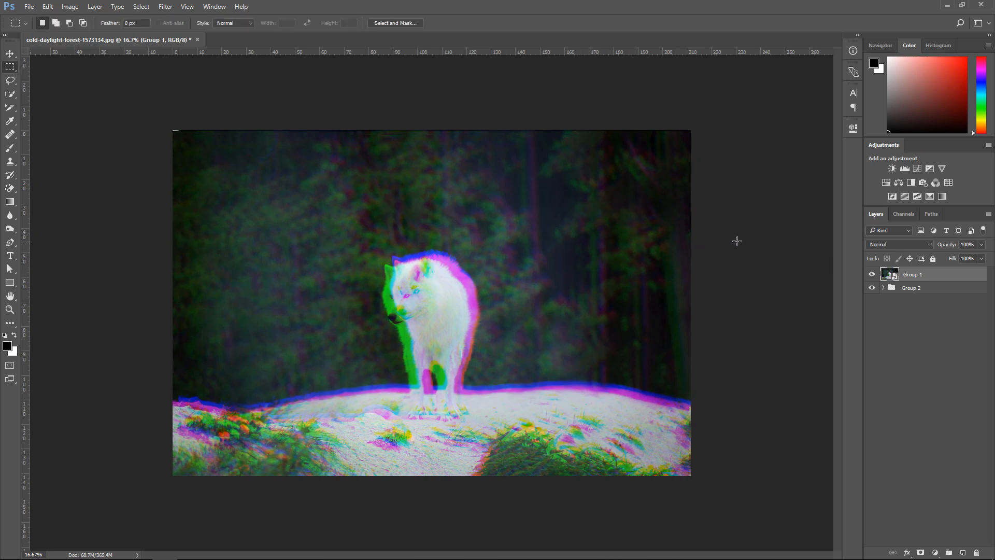
pyautogui.moveTo(11, 75)
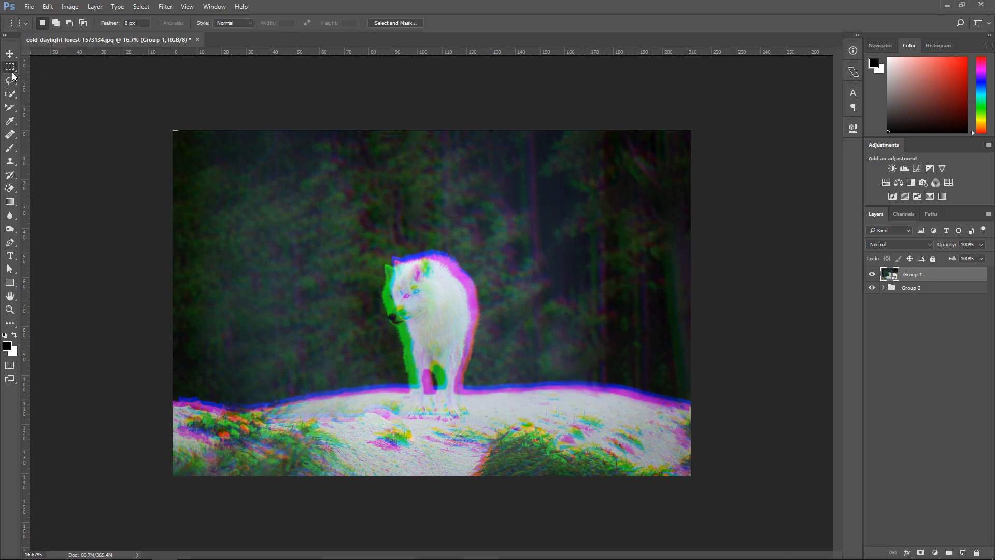
pyautogui.moveTo(156, 245)
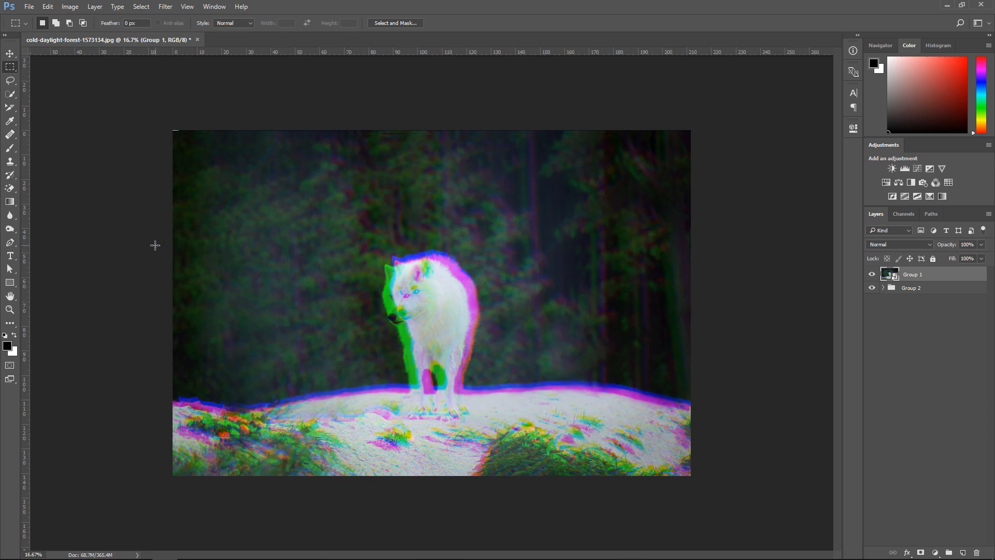
# Marquee rectangular strips of the wolf, copy each to its own layer and shift them sideways.
pyautogui.moveTo(173, 246); pyautogui.dragTo(410, 276)
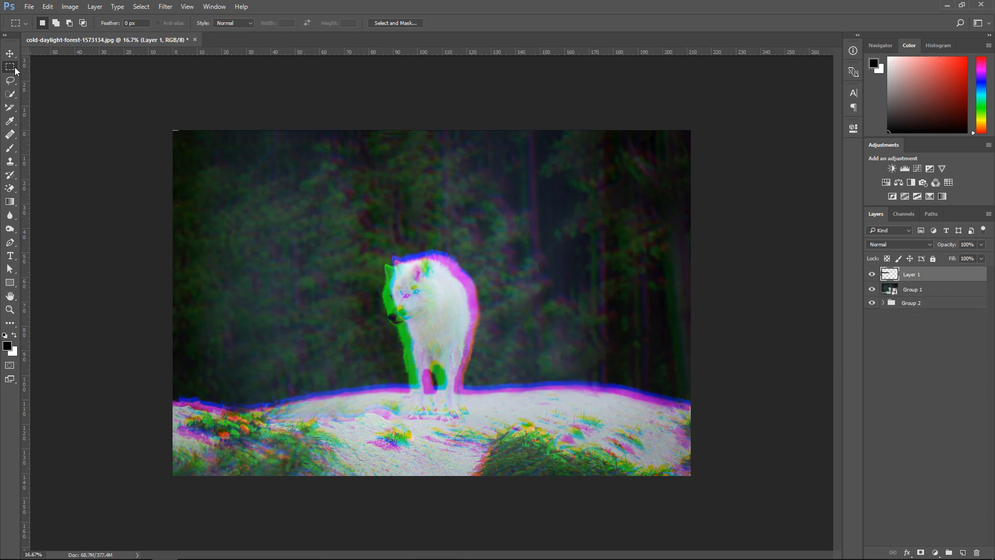
pyautogui.click(11, 53)
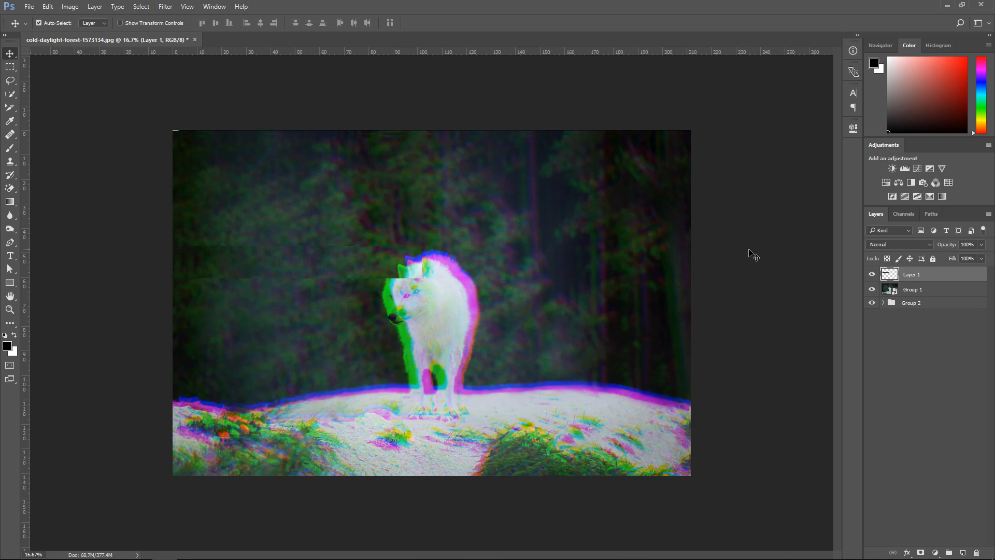
pyautogui.click(912, 290)
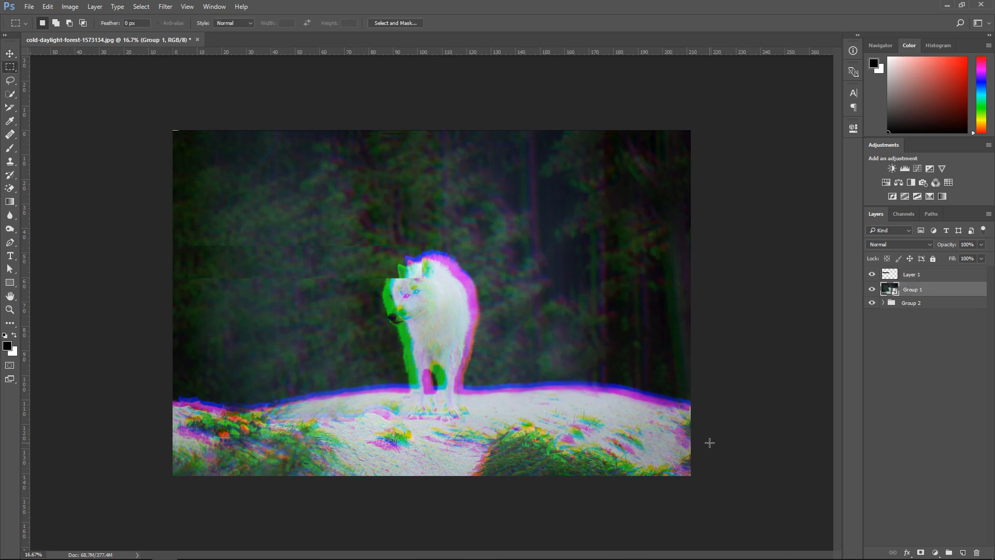
pyautogui.moveTo(476, 414); pyautogui.dragTo(709, 467)
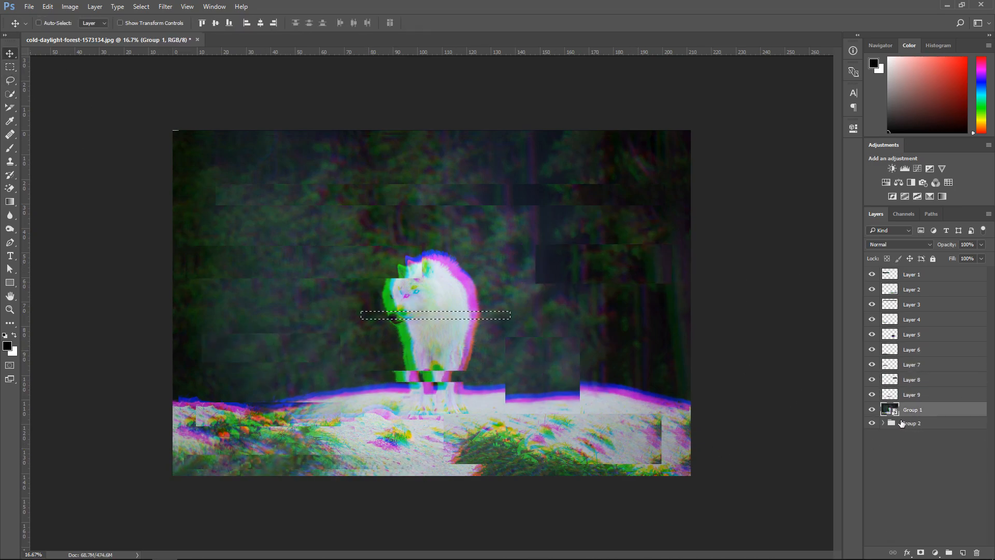
pyautogui.click(39, 22)
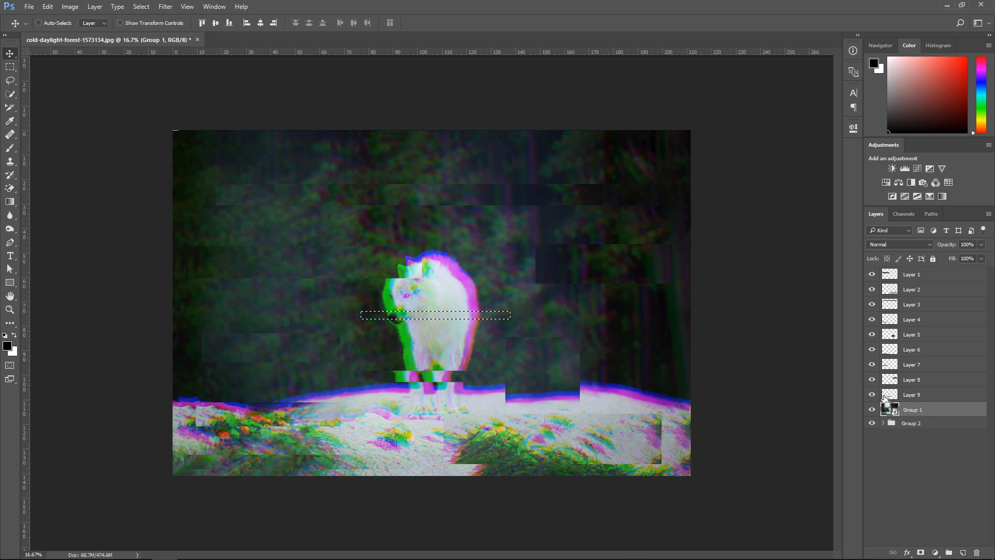
pyautogui.moveTo(365, 315); pyautogui.dragTo(476, 318)
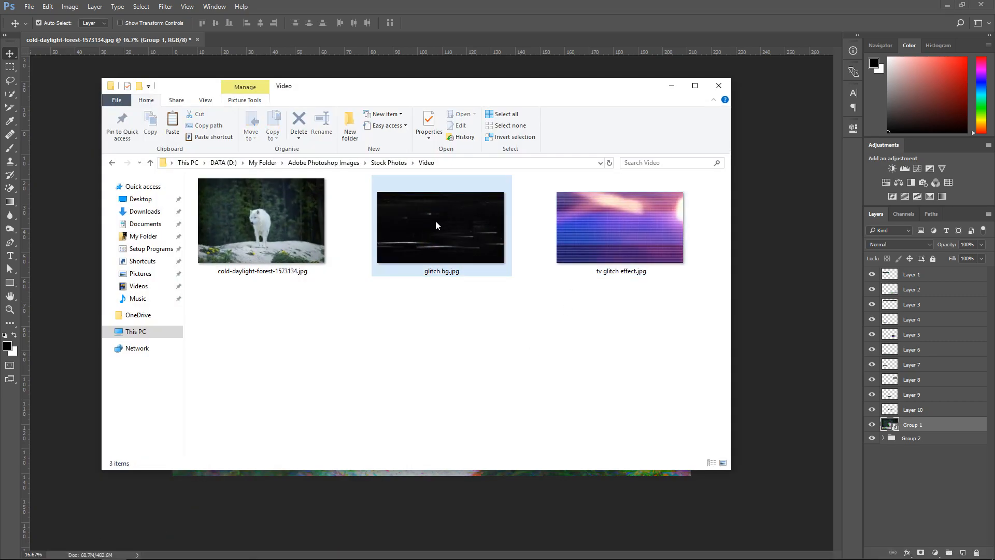
# Drag glitch bg.jpg and tv glitch effect.jpg from File Explorer into the document above the strips.
pyautogui.click(719, 85)
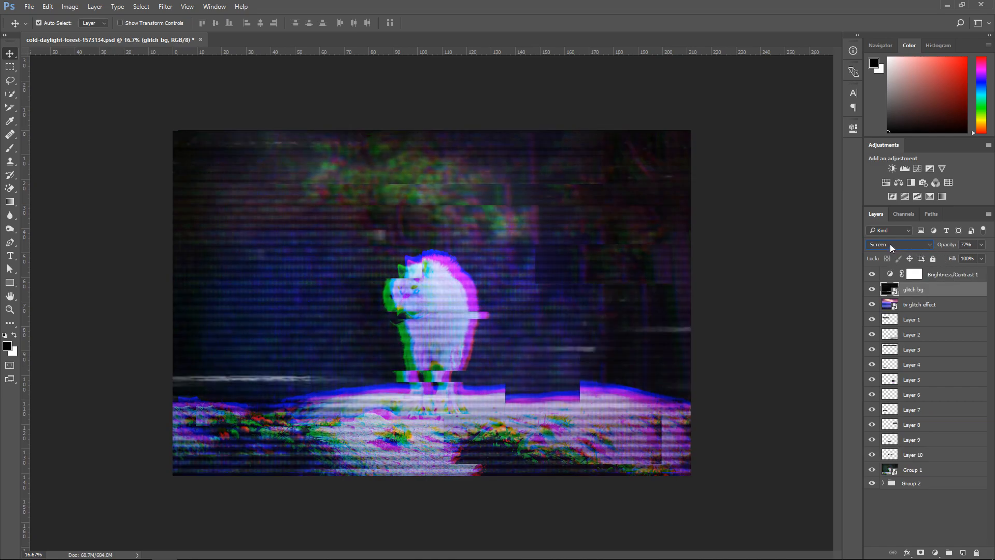
# Set the tv glitch effect layer to Overlay blending at 75% opacity.
pyautogui.click(919, 303)
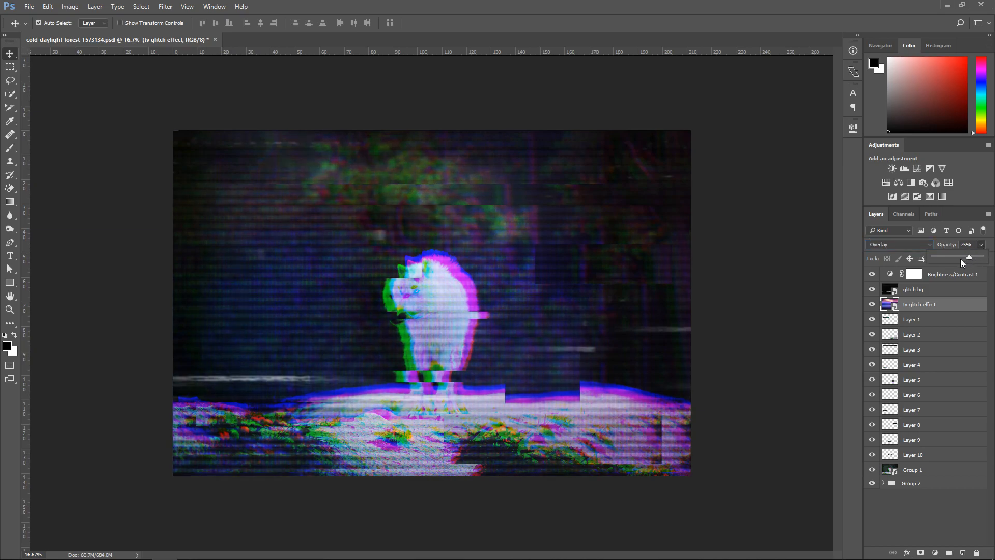
pyautogui.moveTo(987, 257); pyautogui.dragTo(957, 257)
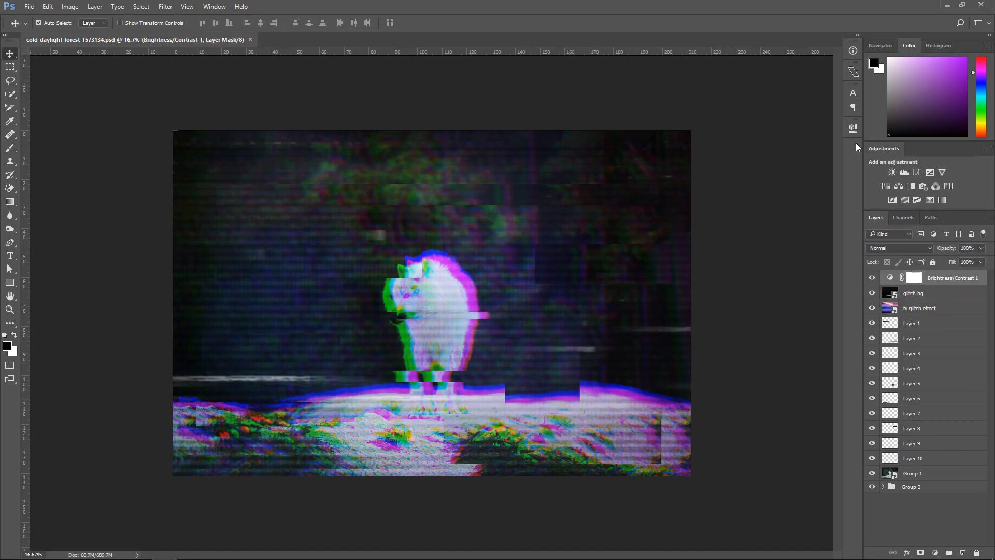
# Set Brightness/Contrast 1 to contrast 100 and brightness −30.
pyautogui.click(853, 129)
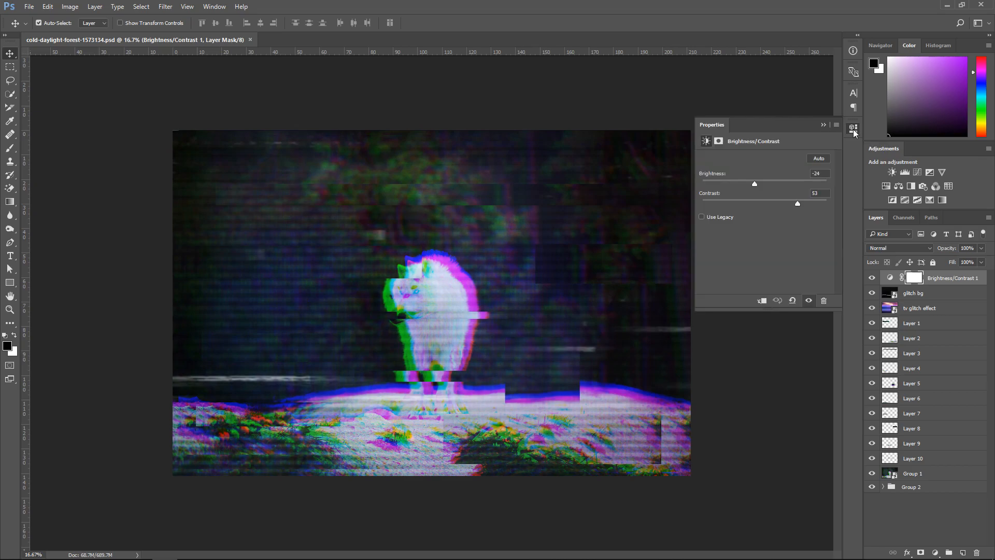
pyautogui.moveTo(798, 203); pyautogui.dragTo(798, 202)
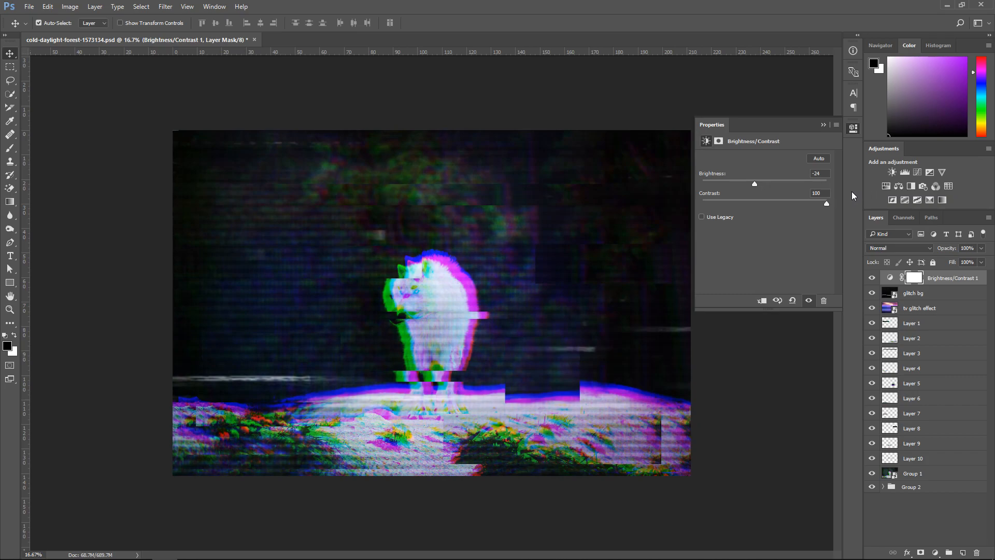
pyautogui.moveTo(755, 188)
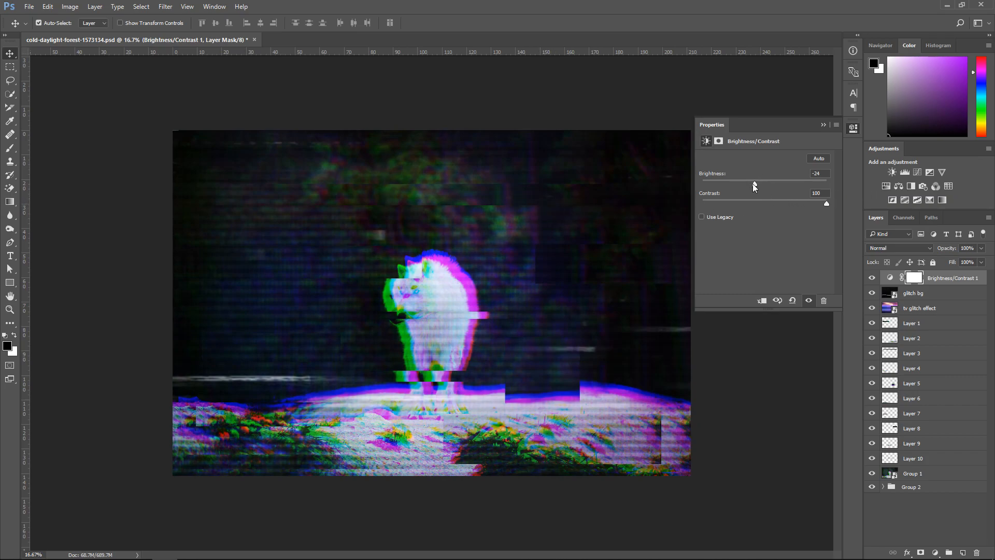
pyautogui.moveTo(756, 183); pyautogui.dragTo(751, 182)
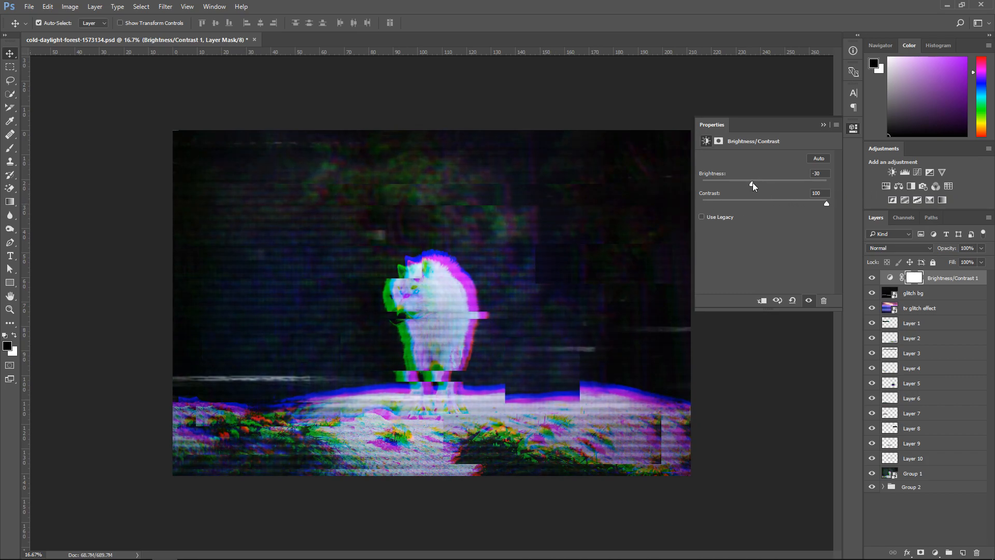
pyautogui.click(899, 185)
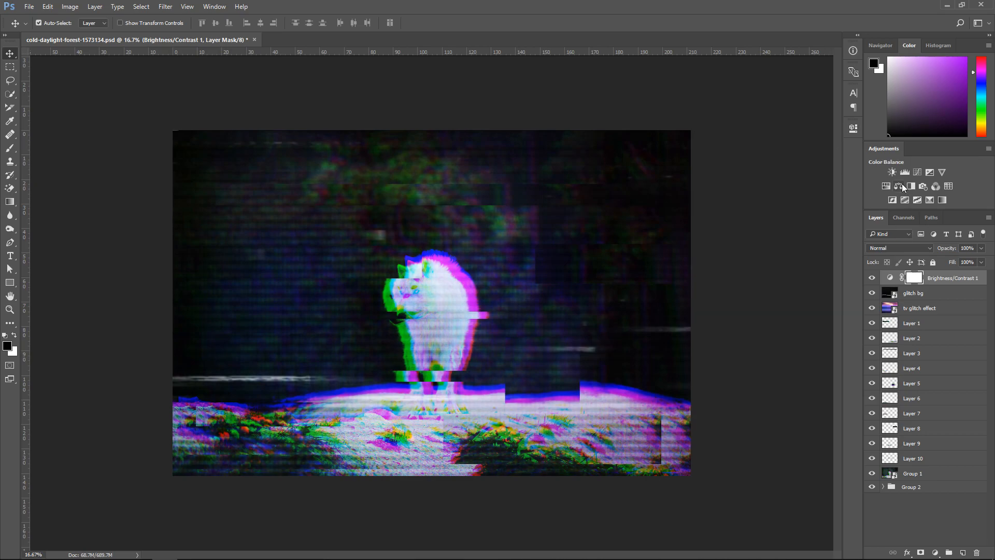
# Add a Hue/Saturation adjustment with saturation +13, sweeping hue from −180 to +74 and back toward neutral.
pyautogui.click(898, 185)
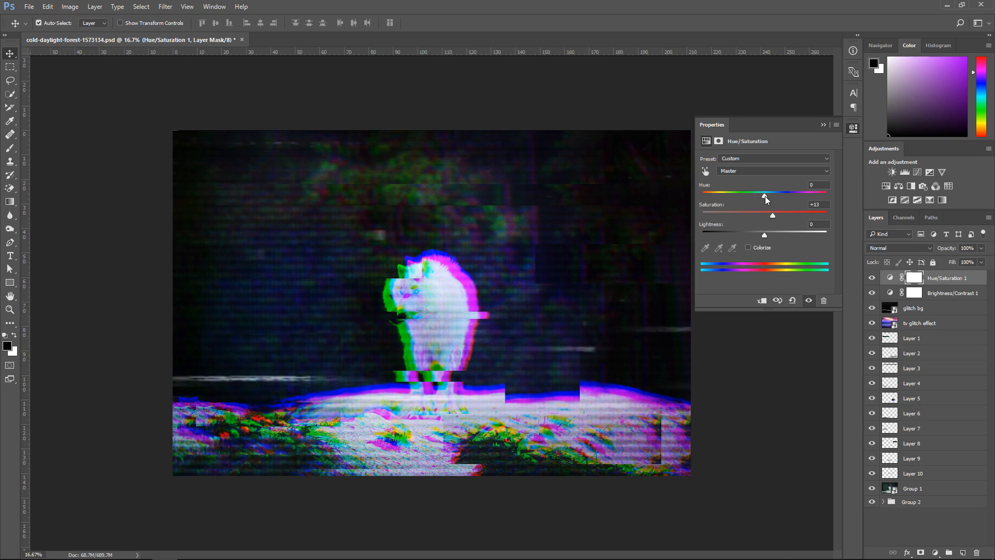
pyautogui.moveTo(765, 194); pyautogui.dragTo(742, 194)
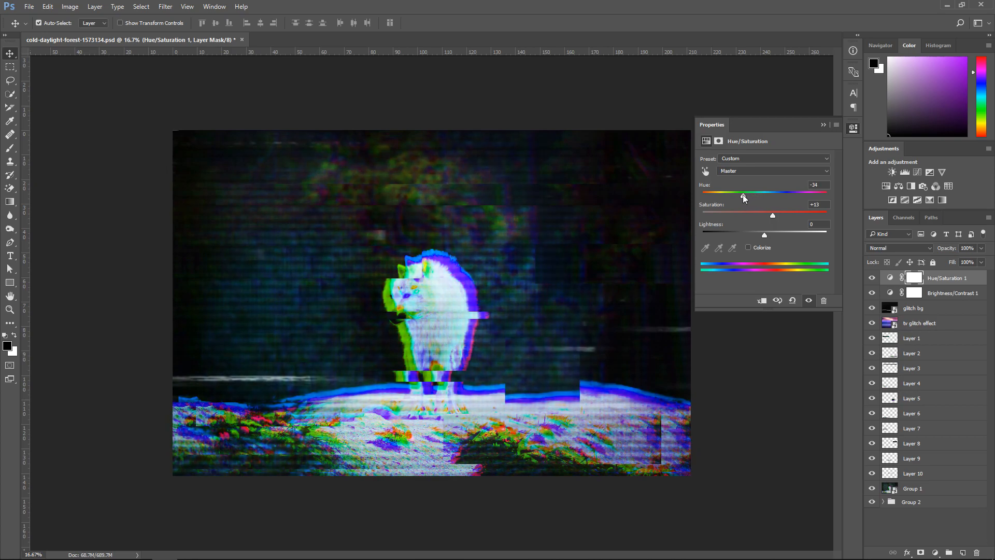
pyautogui.moveTo(743, 193); pyautogui.dragTo(721, 193)
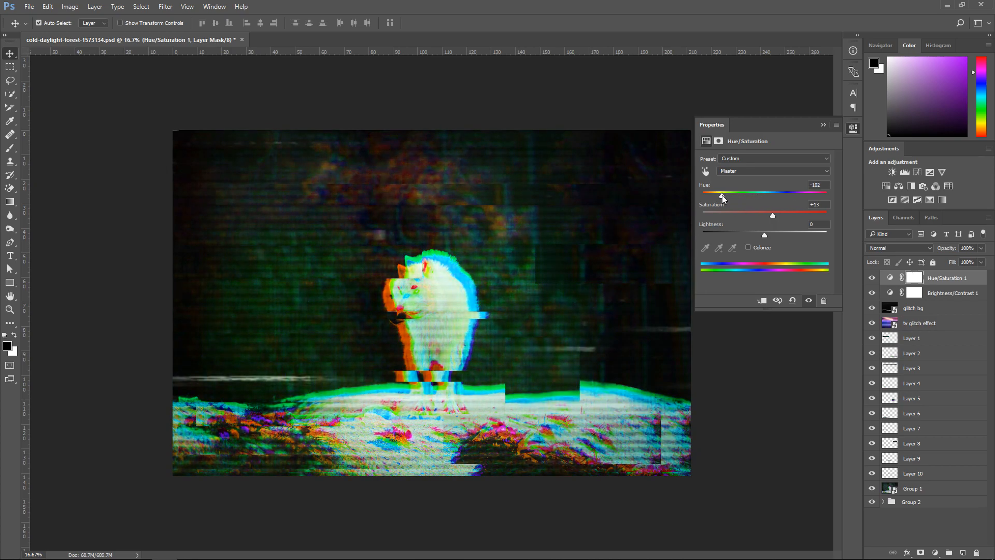
pyautogui.moveTo(721, 193); pyautogui.dragTo(701, 193)
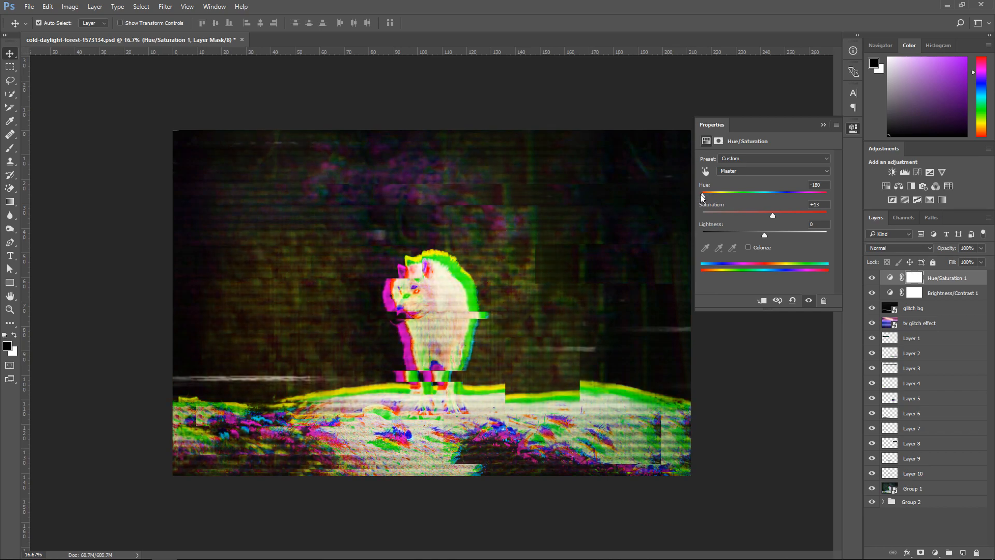
pyautogui.moveTo(703, 194); pyautogui.dragTo(733, 194)
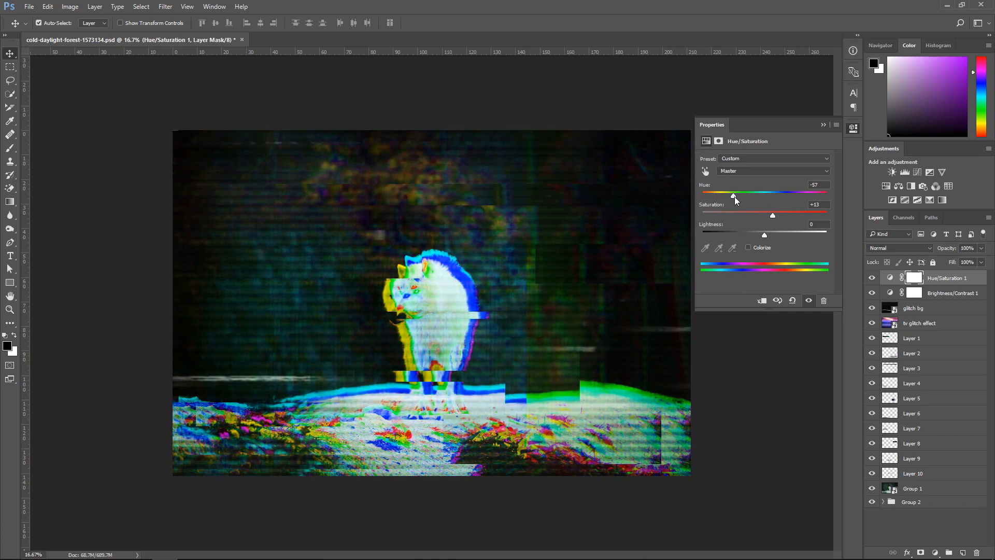
pyautogui.moveTo(733, 197); pyautogui.dragTo(756, 197)
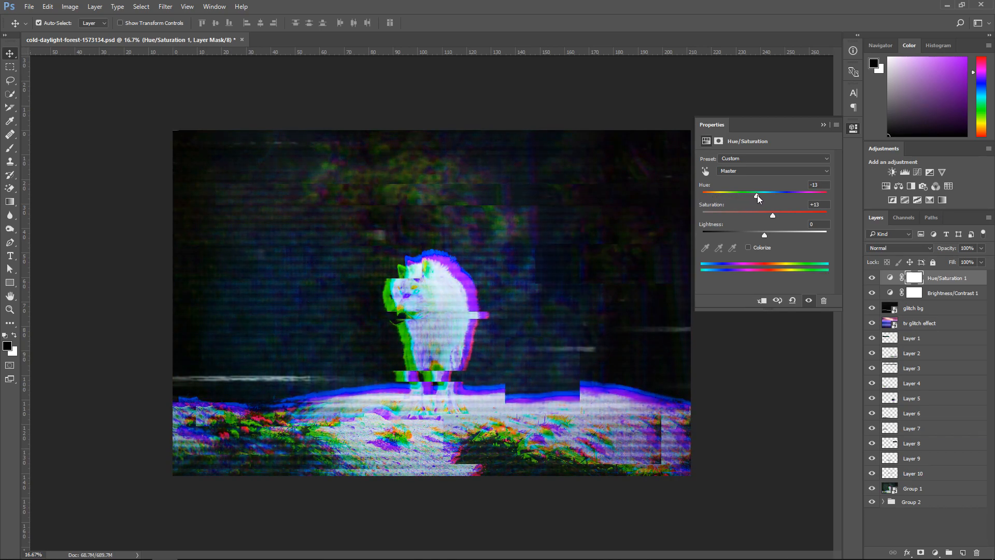
pyautogui.moveTo(758, 195); pyautogui.dragTo(779, 195)
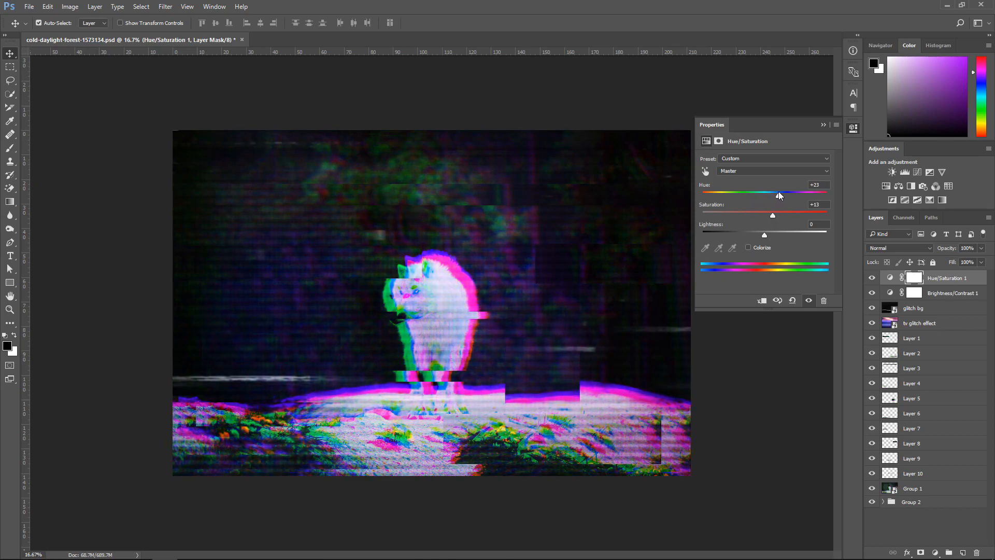
pyautogui.moveTo(779, 194); pyautogui.dragTo(802, 194)
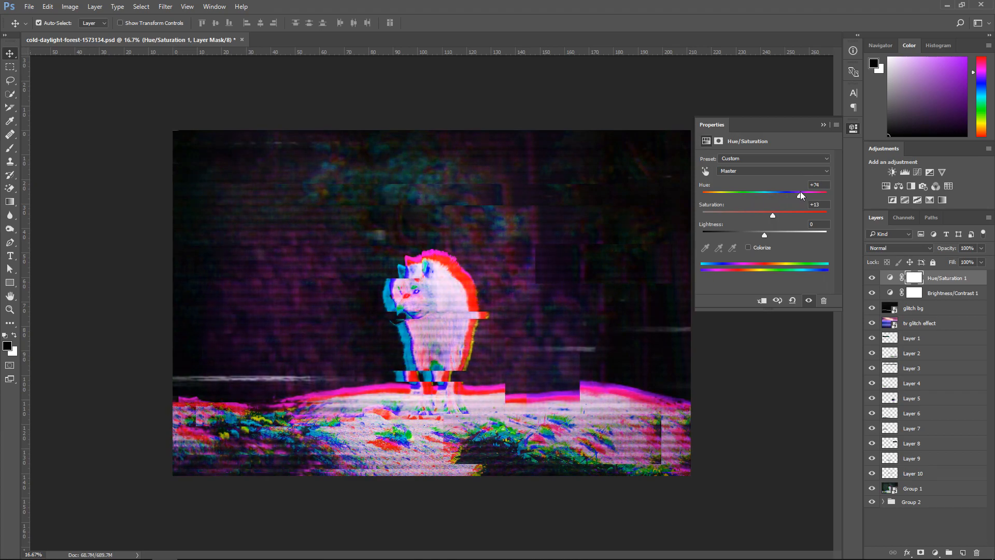
pyautogui.moveTo(798, 196); pyautogui.dragTo(816, 196)
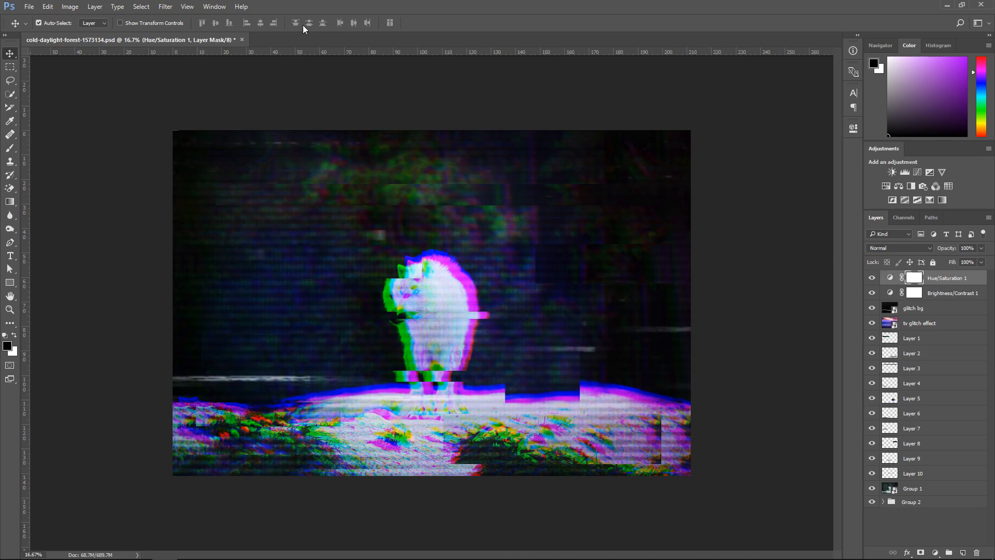
# Show the Sharpen submenu from the Filter menu.
pyautogui.click(165, 7)
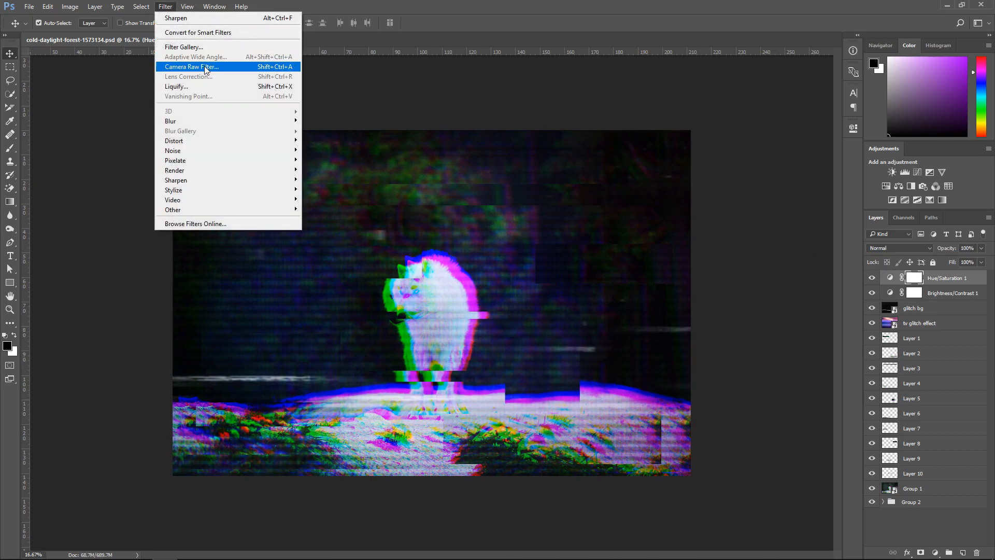
pyautogui.moveTo(176, 181)
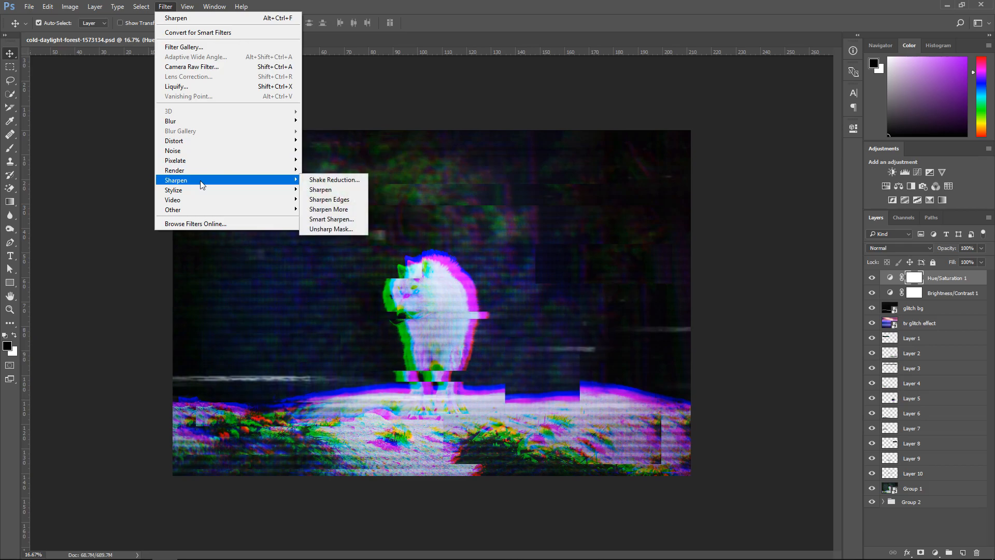